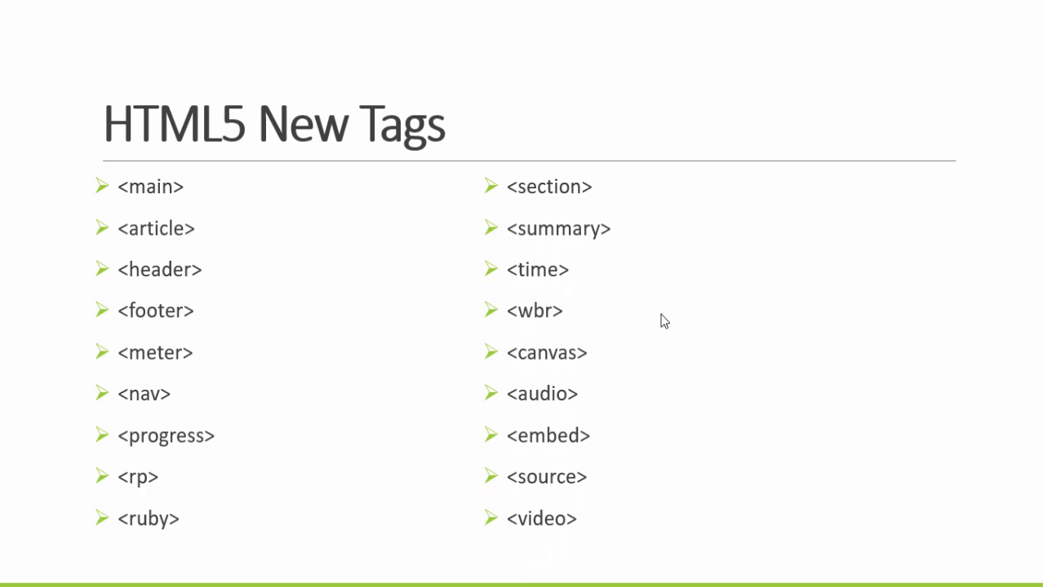
mouse_move(628, 305)
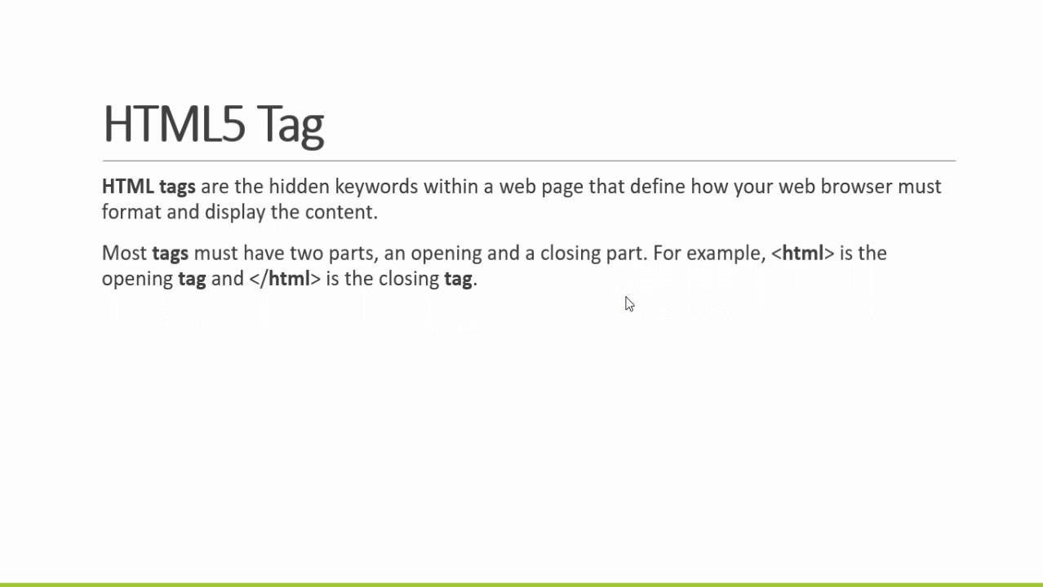
mouse_move(797, 271)
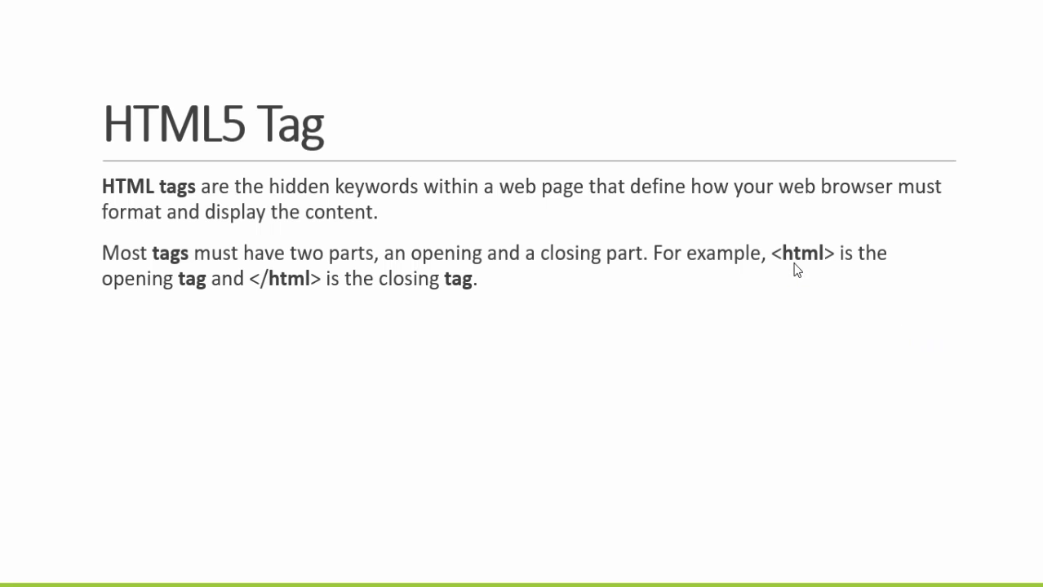
mouse_move(845, 268)
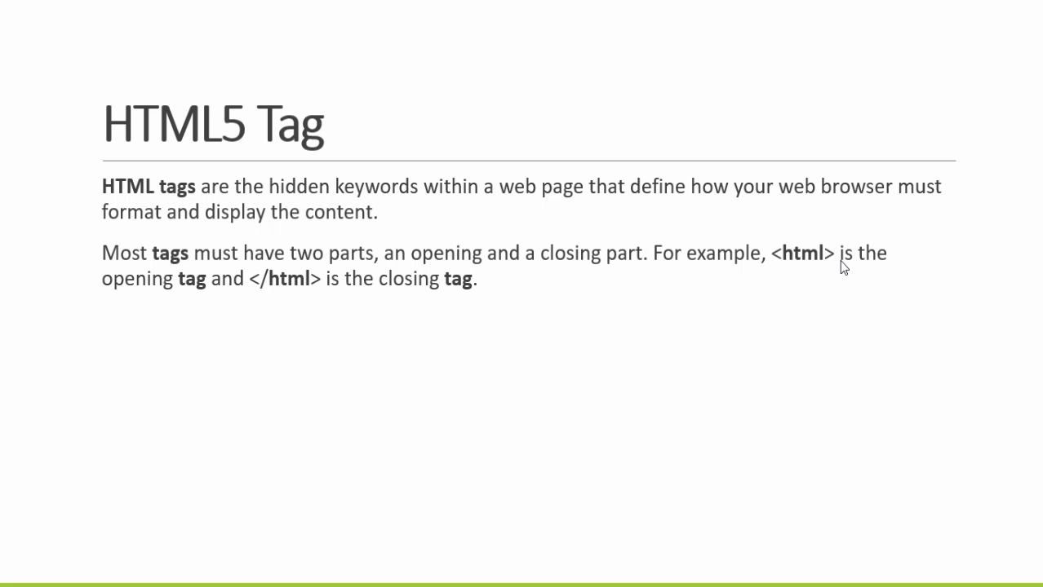
mouse_move(171, 294)
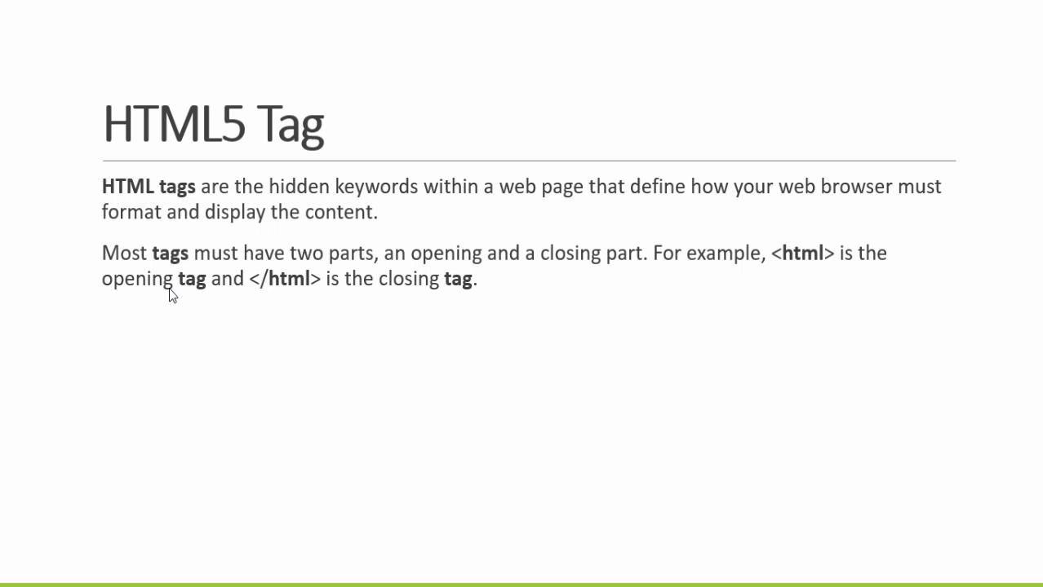
mouse_move(270, 290)
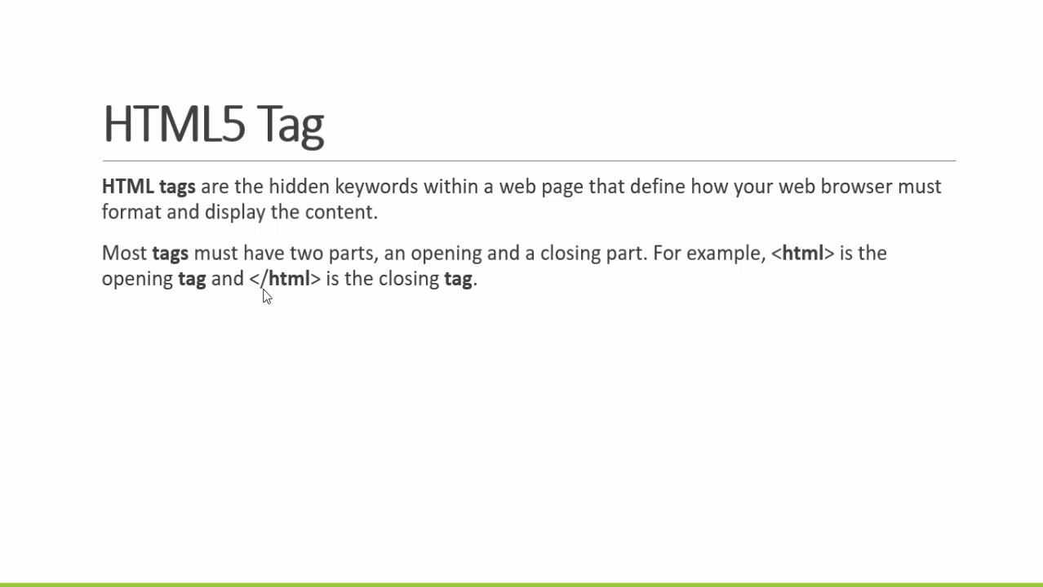
mouse_move(327, 299)
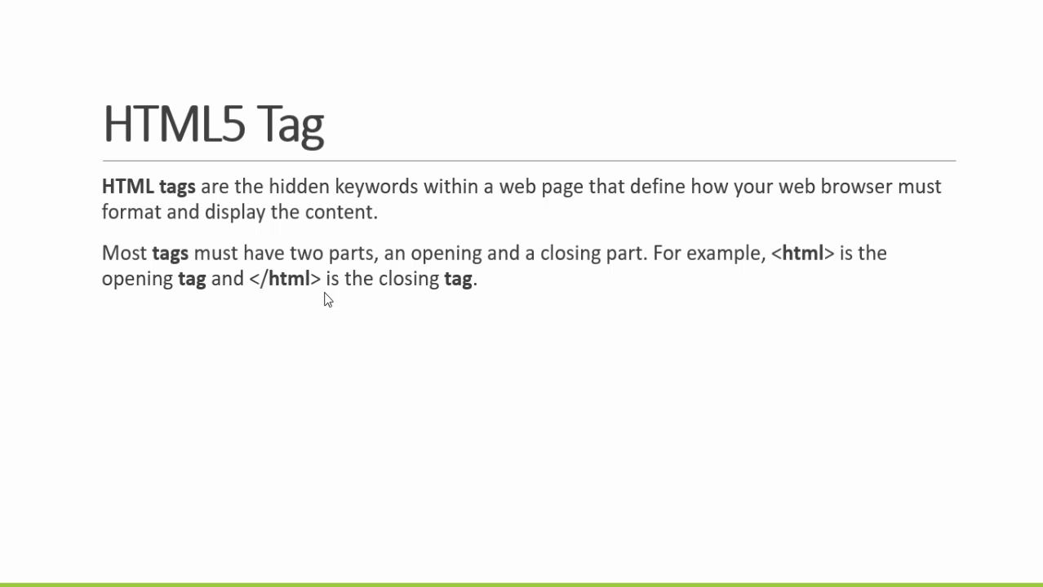
mouse_move(493, 303)
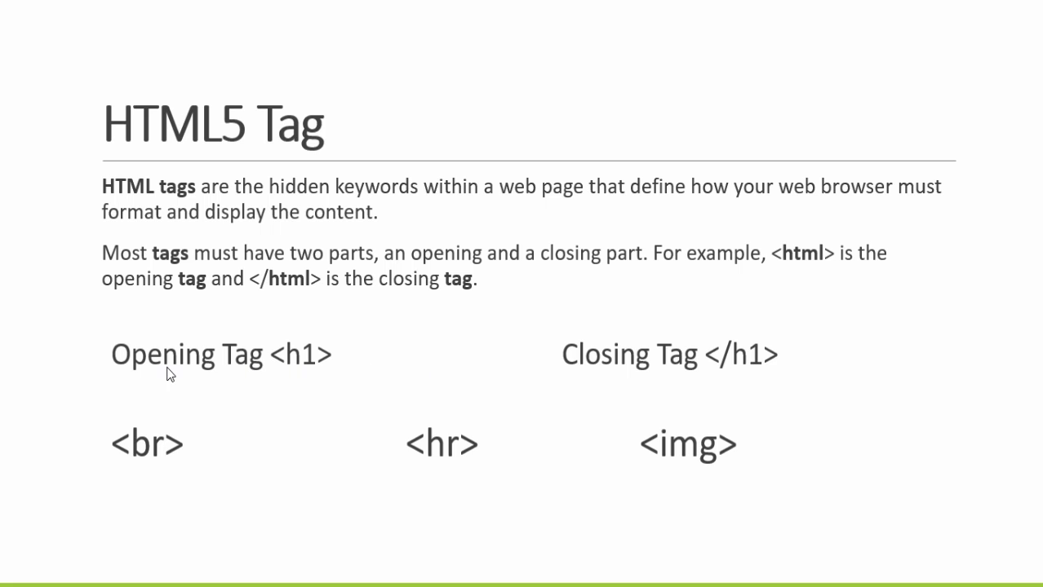
mouse_move(298, 368)
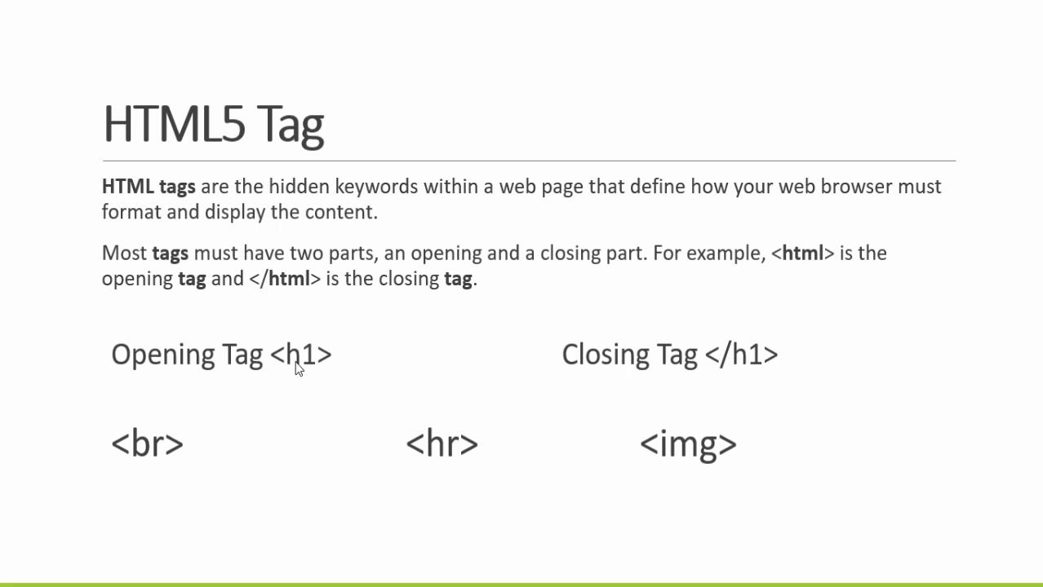
mouse_move(725, 372)
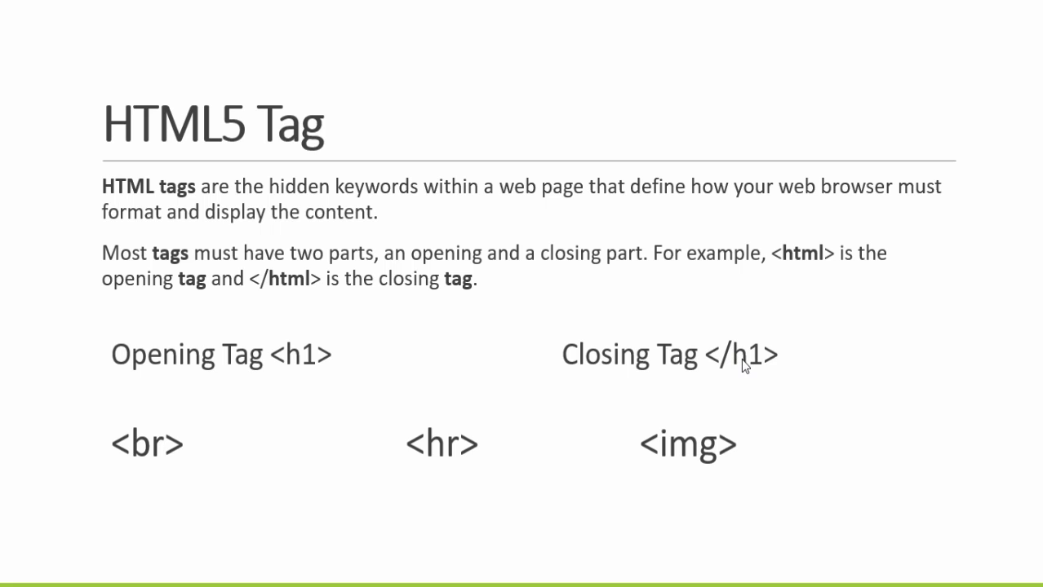
mouse_move(207, 467)
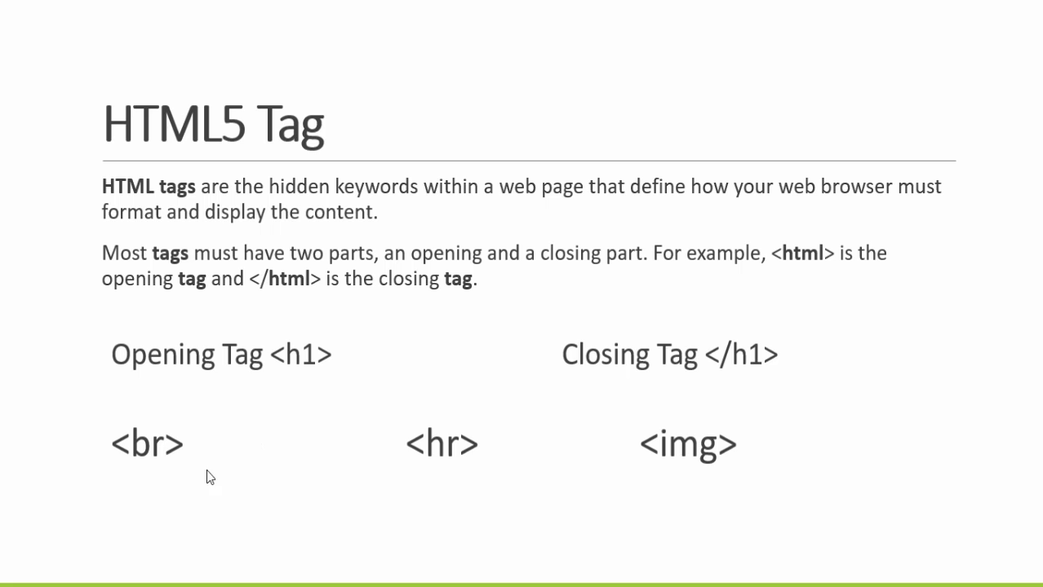
mouse_move(173, 463)
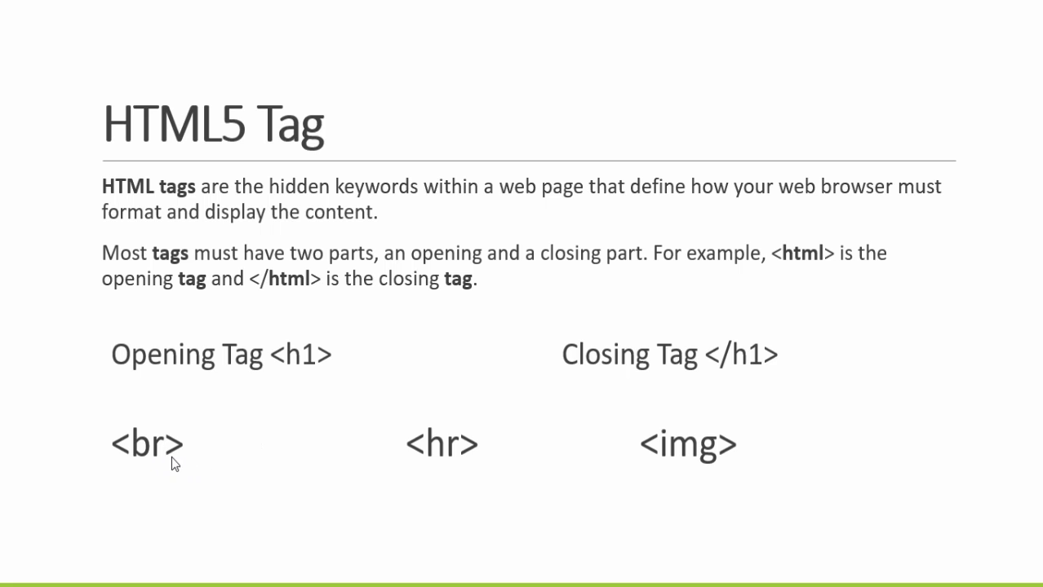
mouse_move(694, 458)
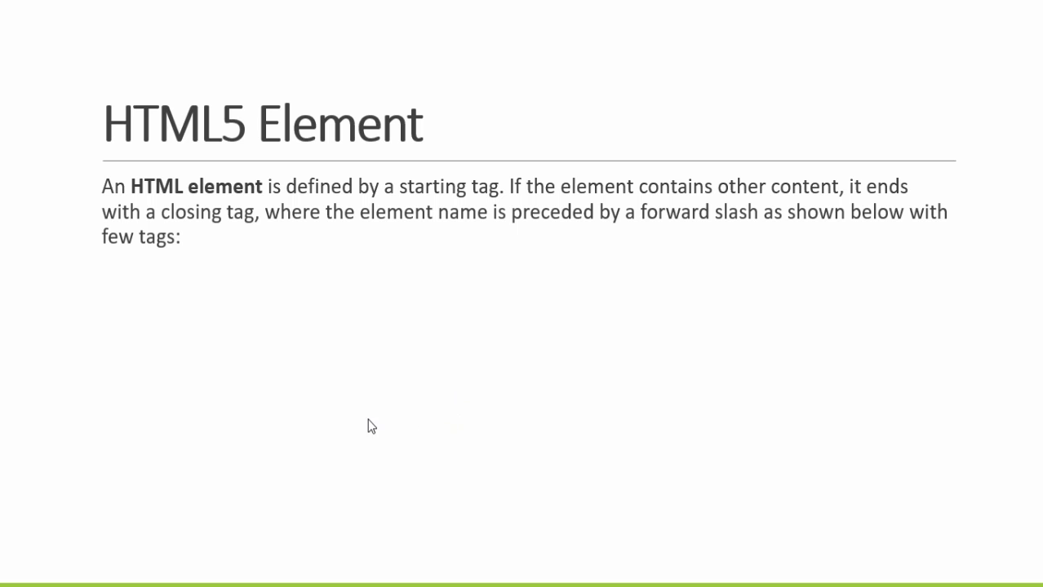
mouse_move(520, 448)
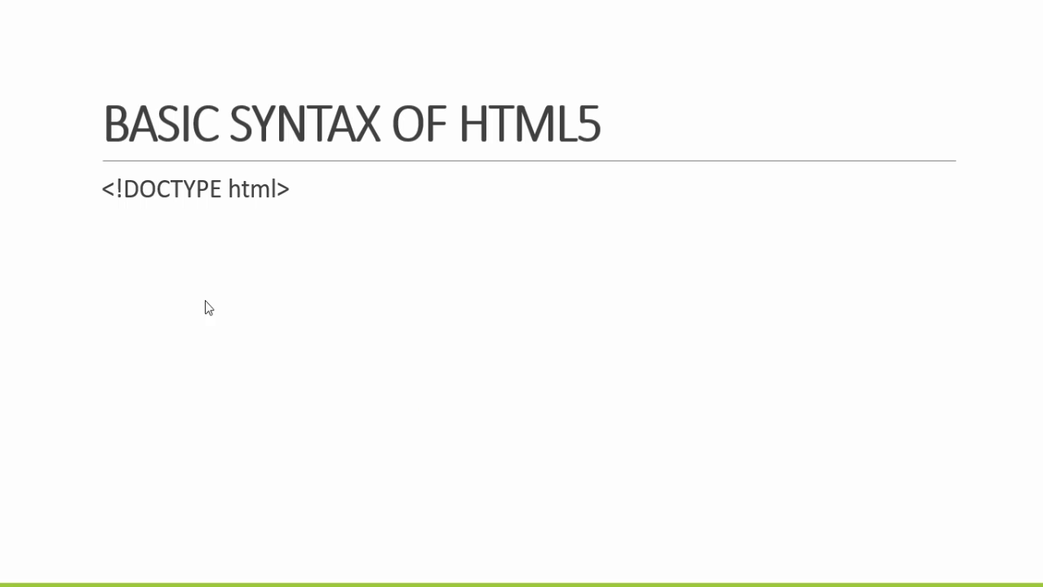
mouse_move(107, 217)
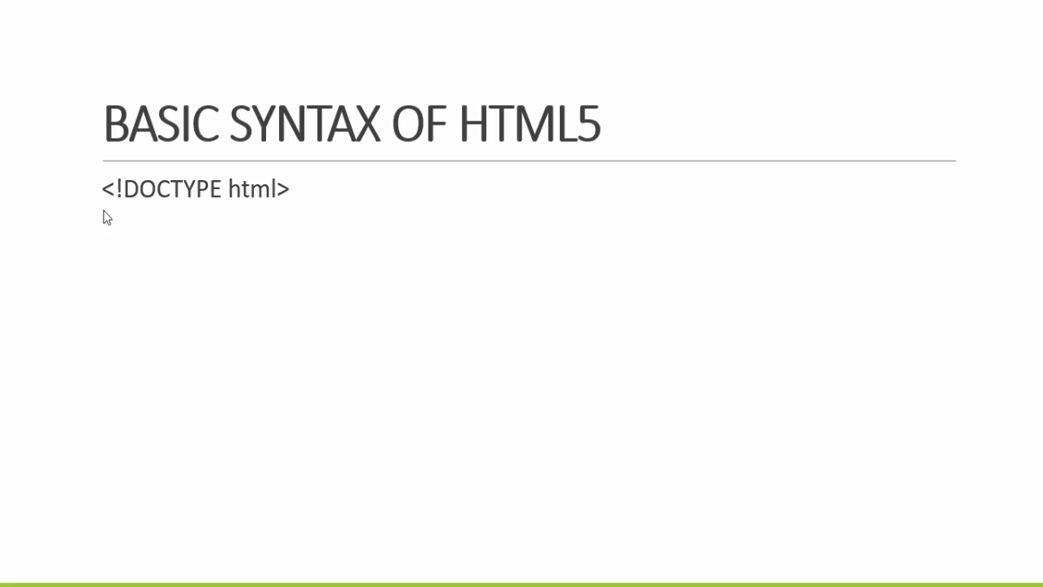
mouse_move(282, 233)
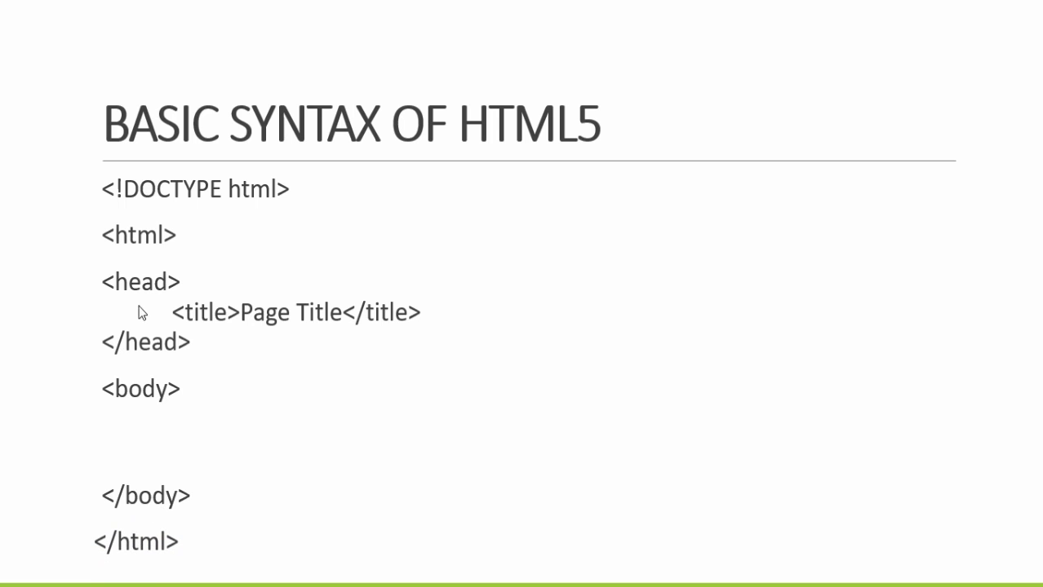
mouse_move(292, 362)
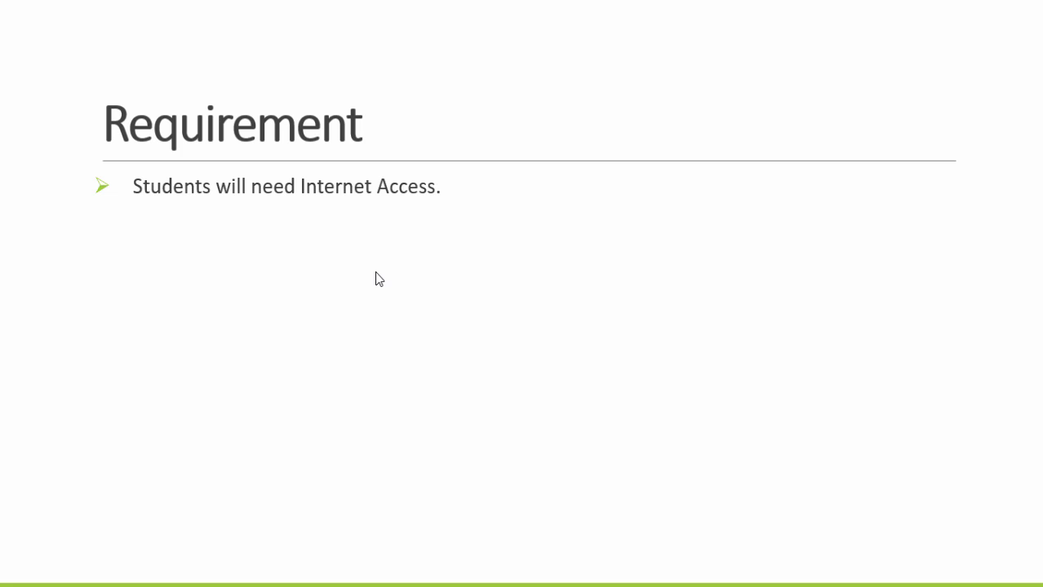
mouse_move(269, 258)
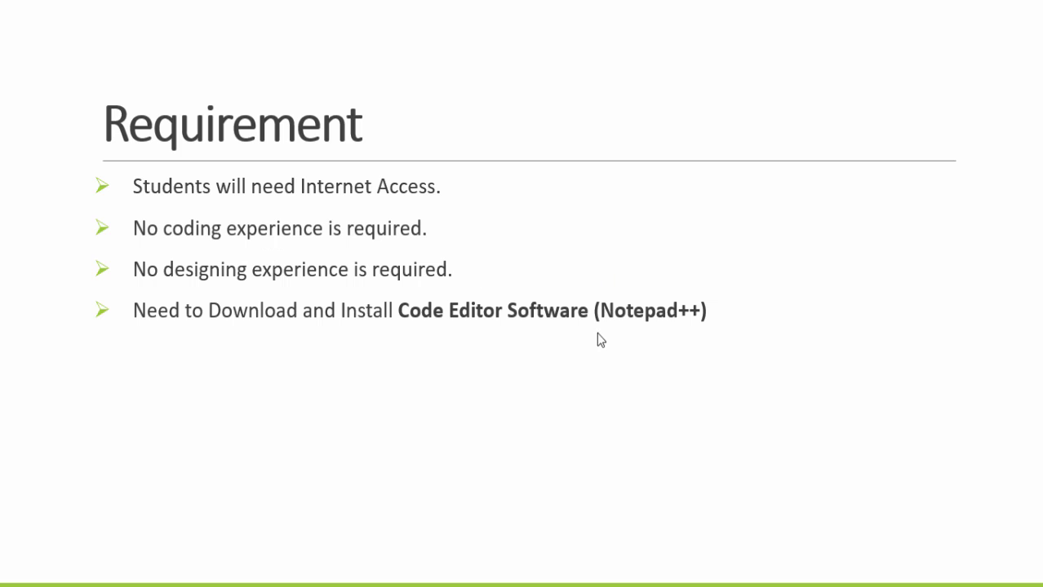
mouse_move(622, 361)
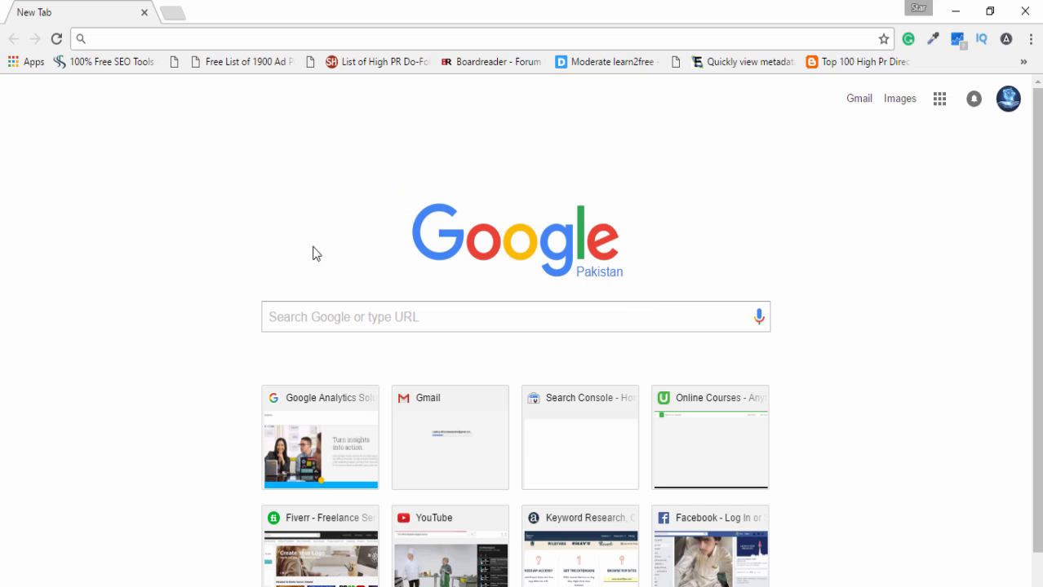
mouse_move(294, 202)
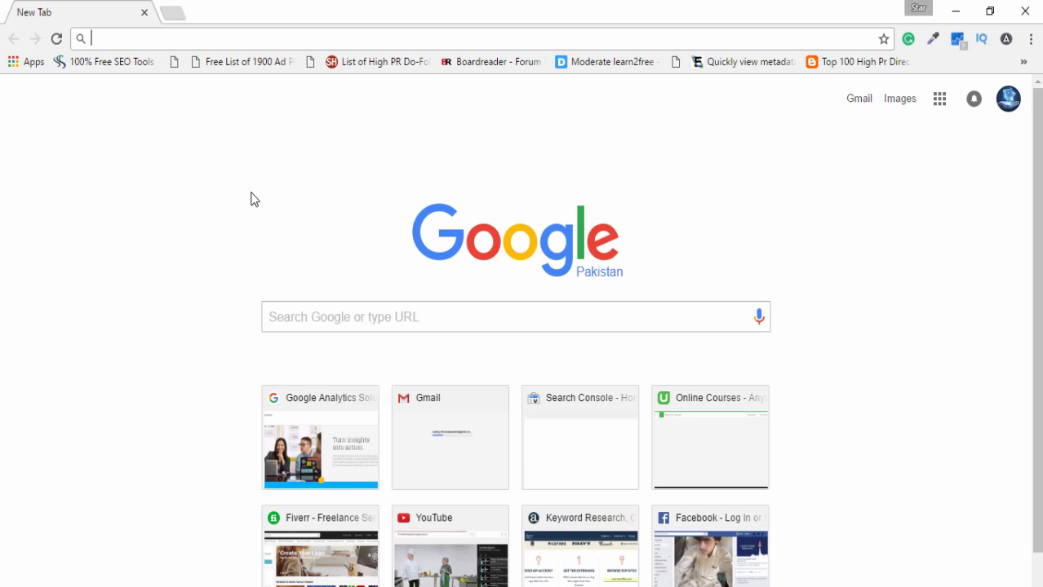
- Search Google for 'notepad++ download' from a new tab
type("notepad++ download")
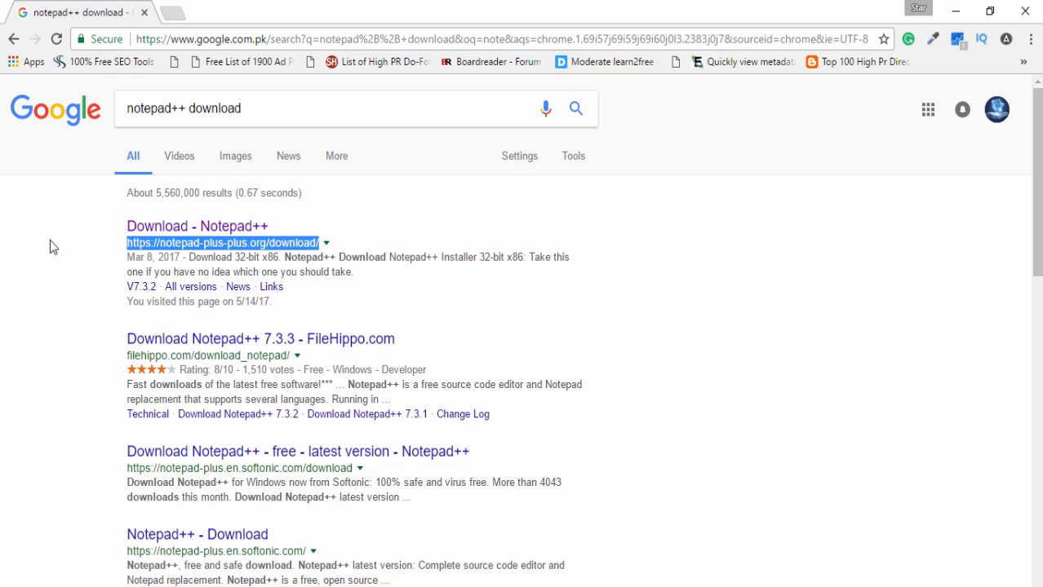
- Open the notepad-plus-plus.org v7.3.3 page in a new tab and download the 32-bit installer
right_click(197, 226)
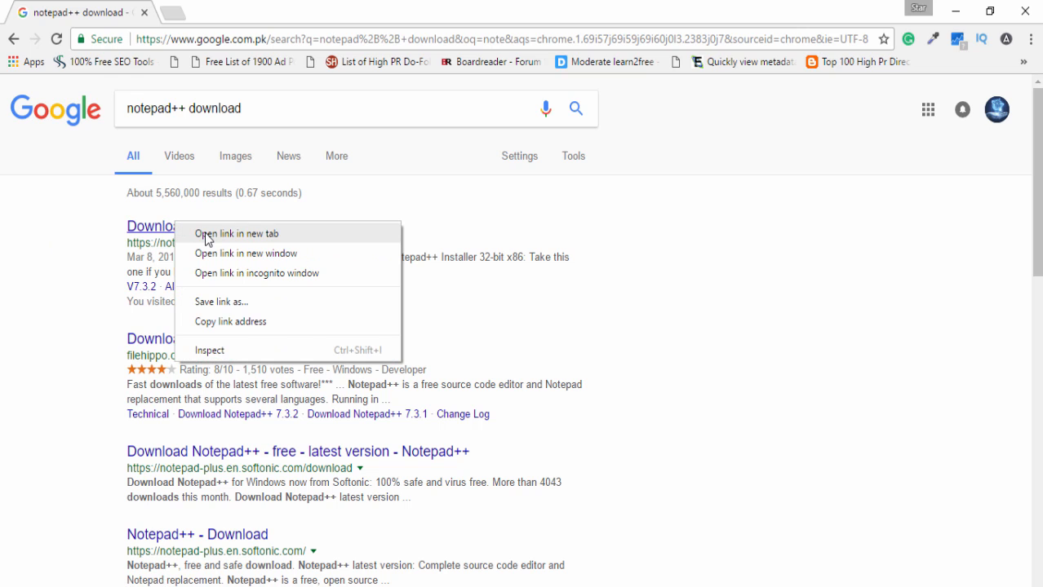
left_click(236, 234)
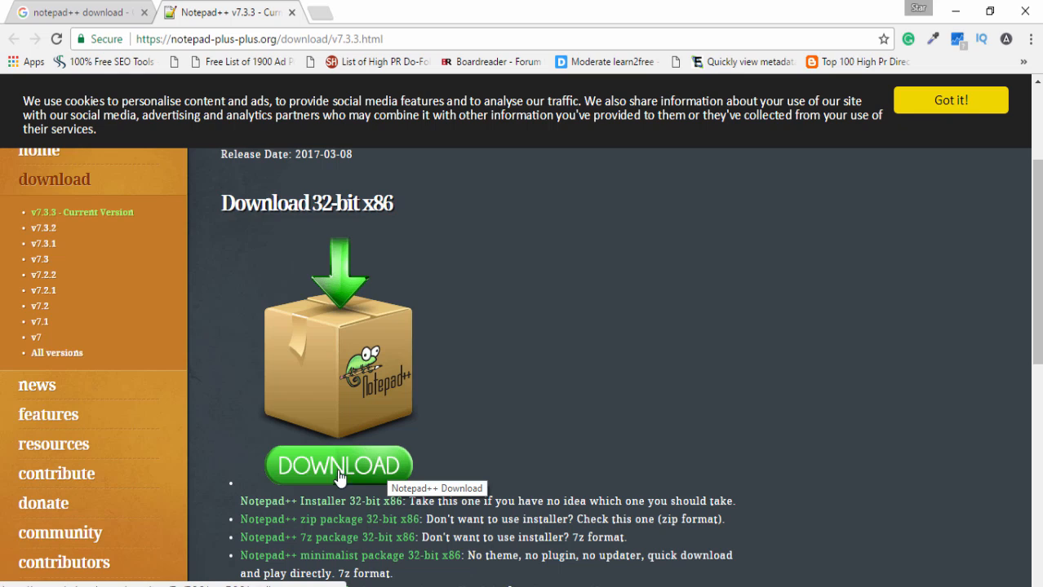
mouse_move(365, 476)
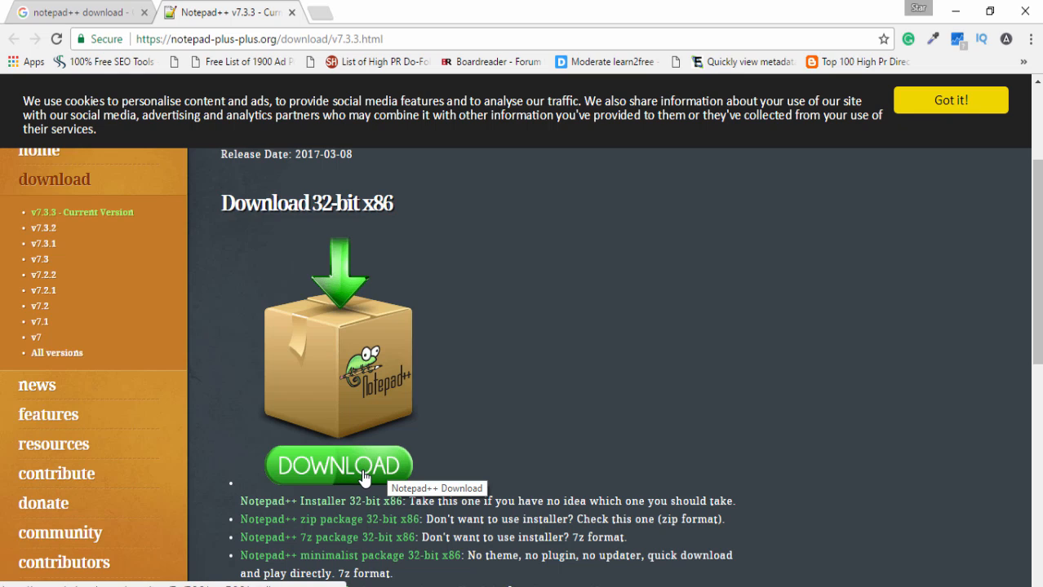
mouse_move(345, 471)
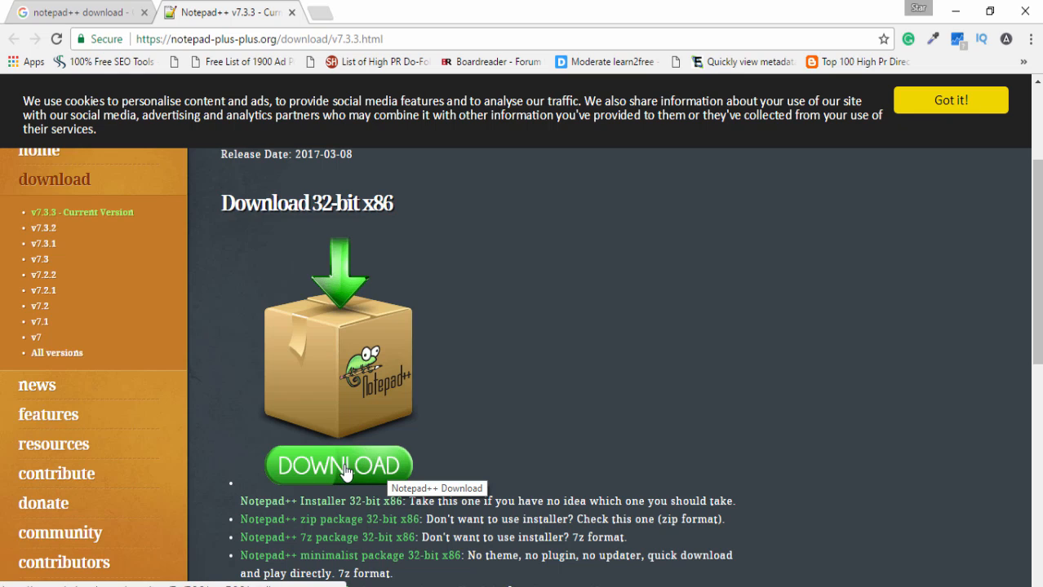
left_click(340, 466)
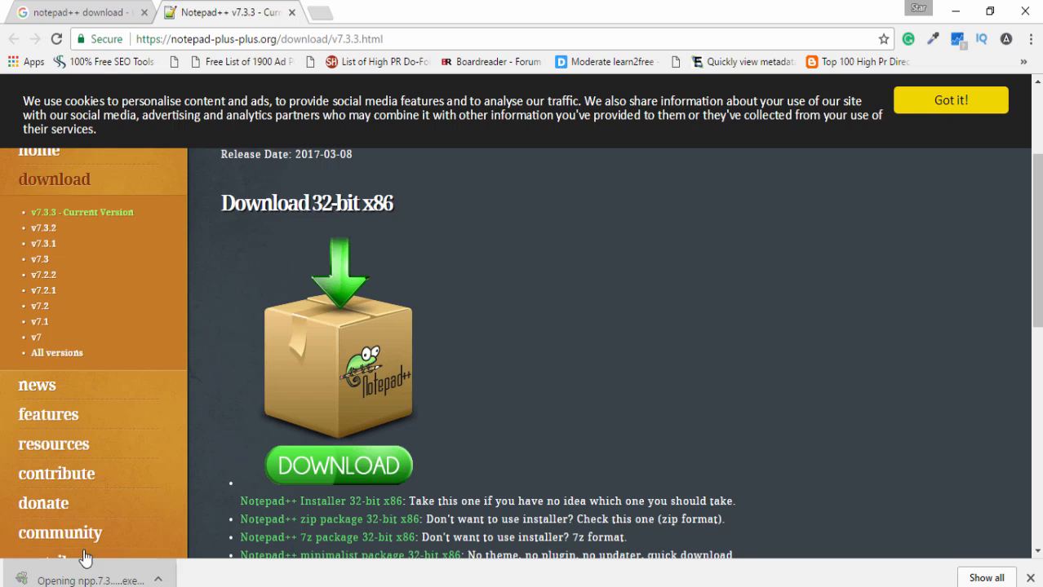
- Launch the npp 7.3.3 installer, pass the welcome page, and keep the default Program Files (x86) folder
left_click(90, 580)
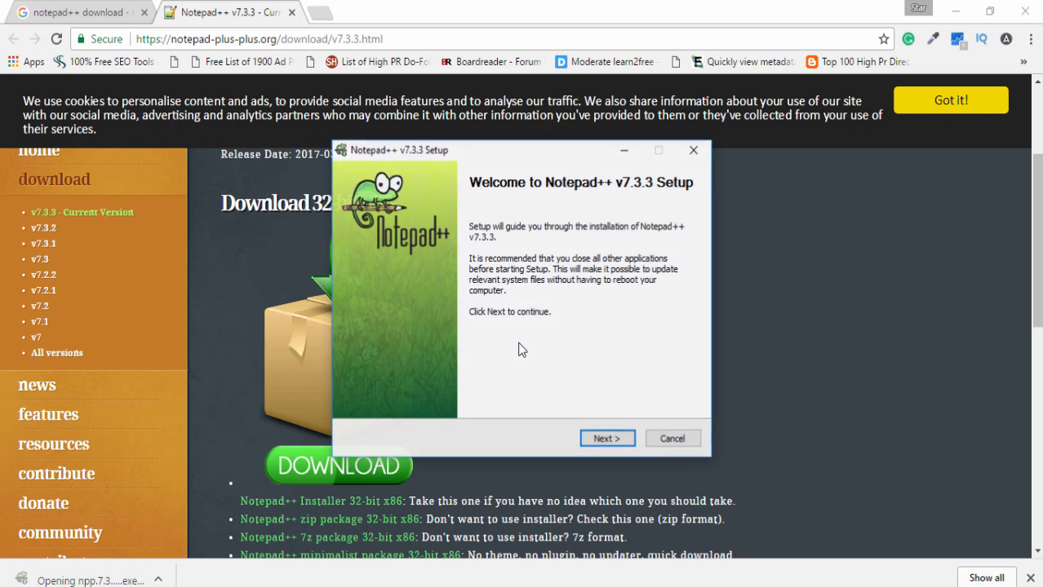
left_click(607, 438)
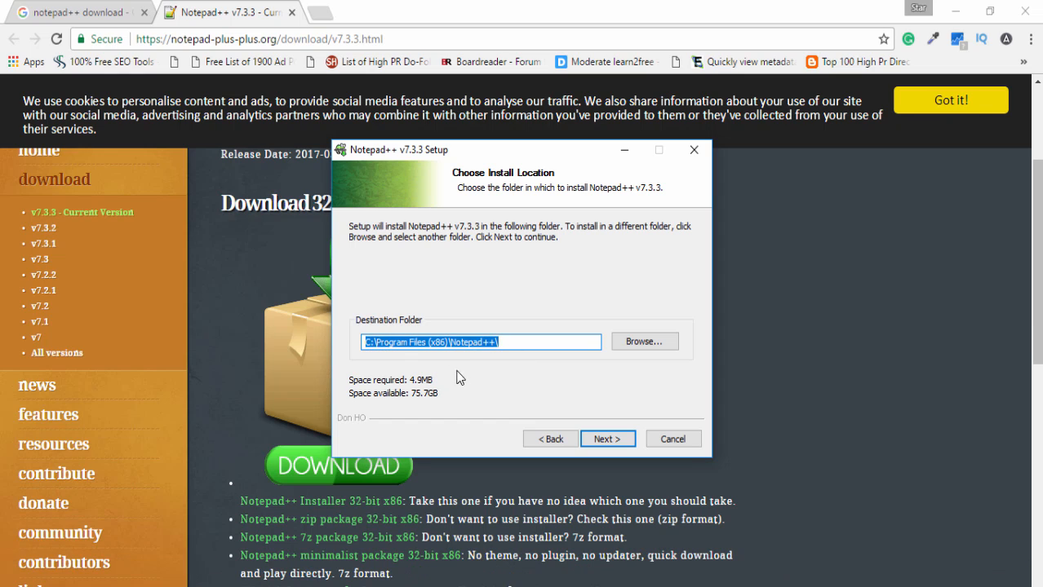
mouse_move(479, 372)
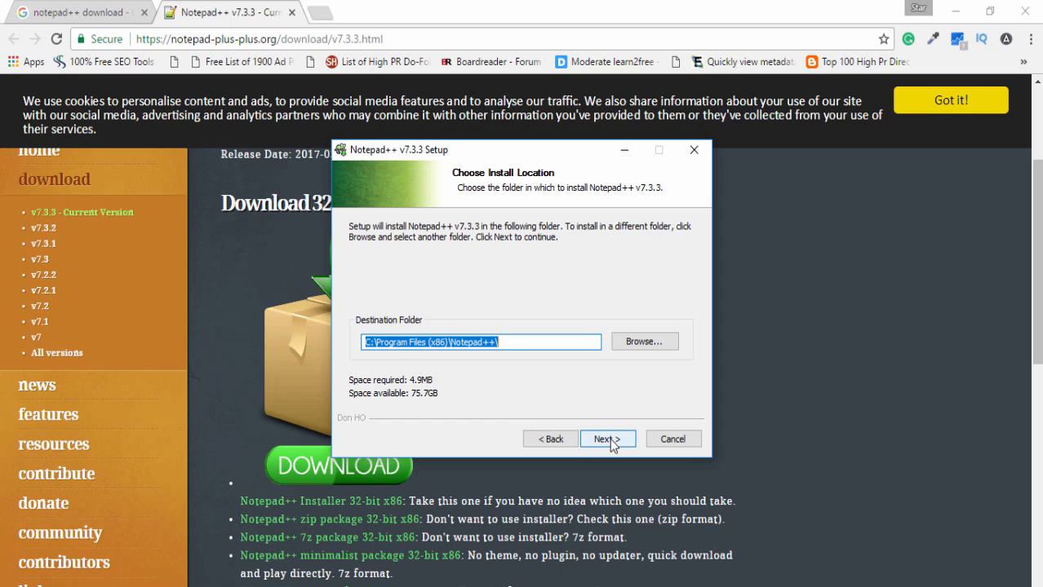
left_click(607, 439)
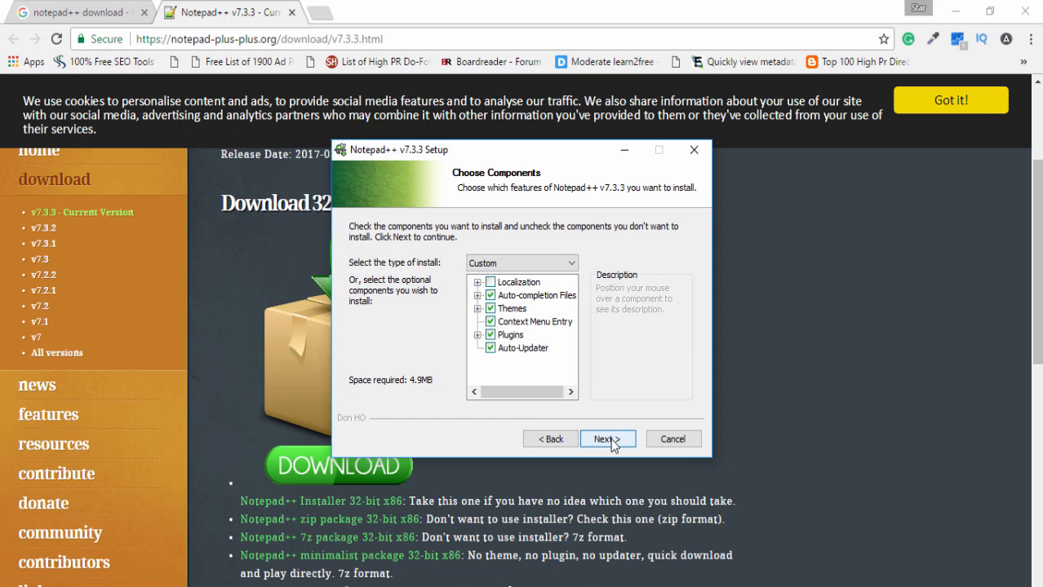
- Keep the default components with extra options unchecked and run the installation
left_click(607, 439)
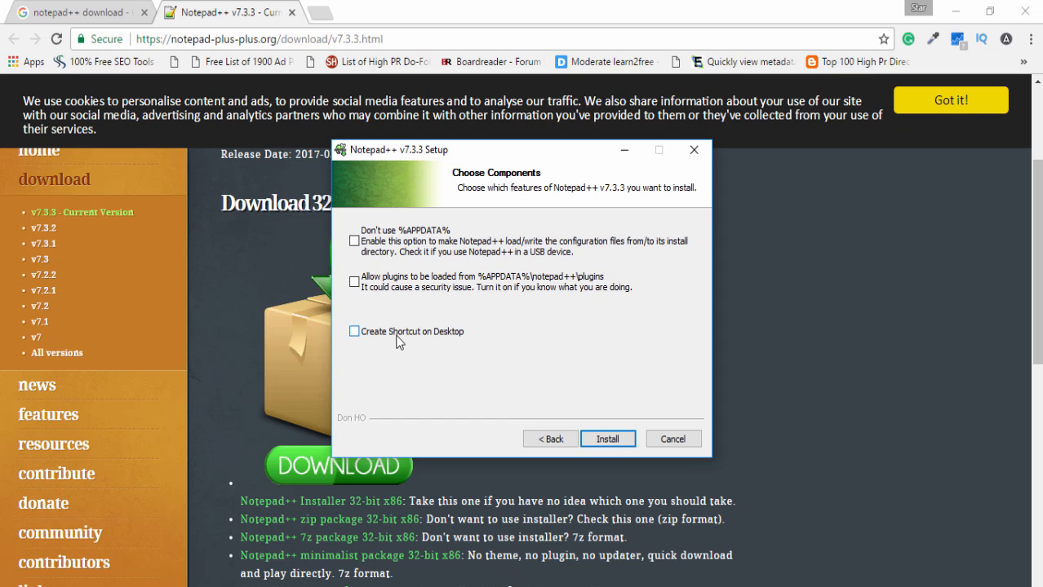
mouse_move(414, 341)
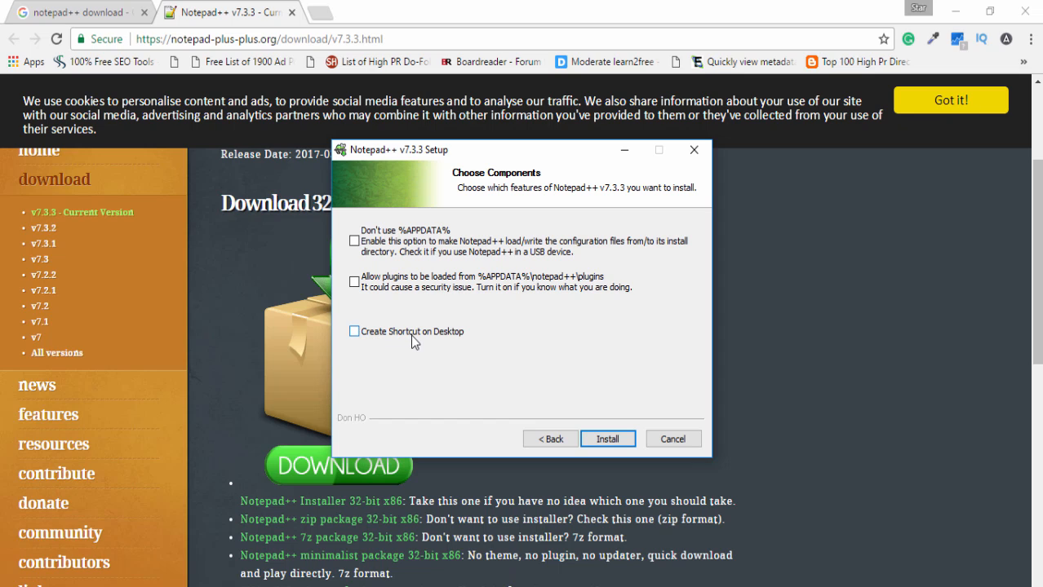
left_click(607, 439)
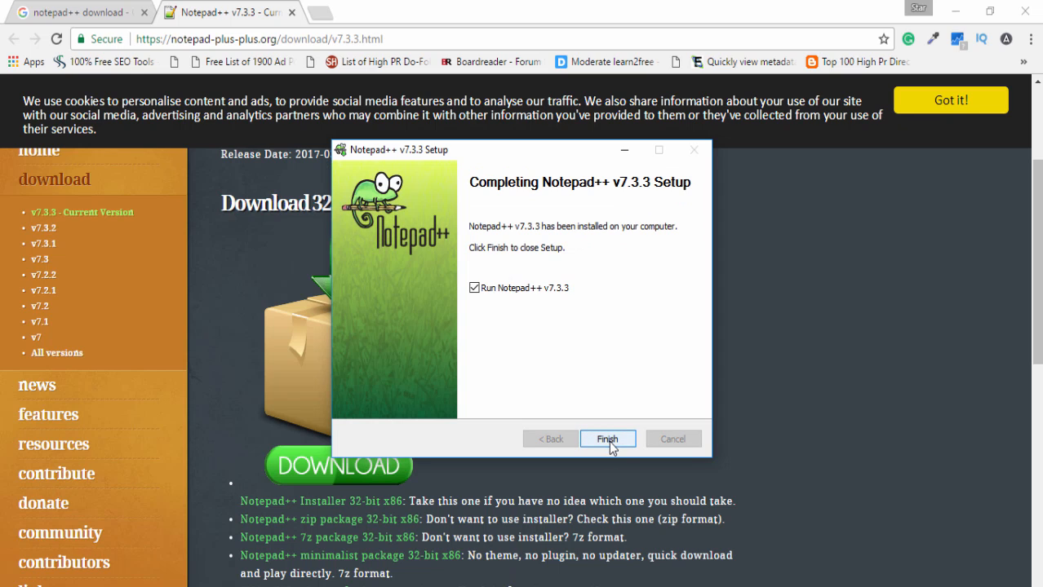
- Finish setup with 'Run Notepad++ v7.3.3' checked to open the change.log
left_click(607, 439)
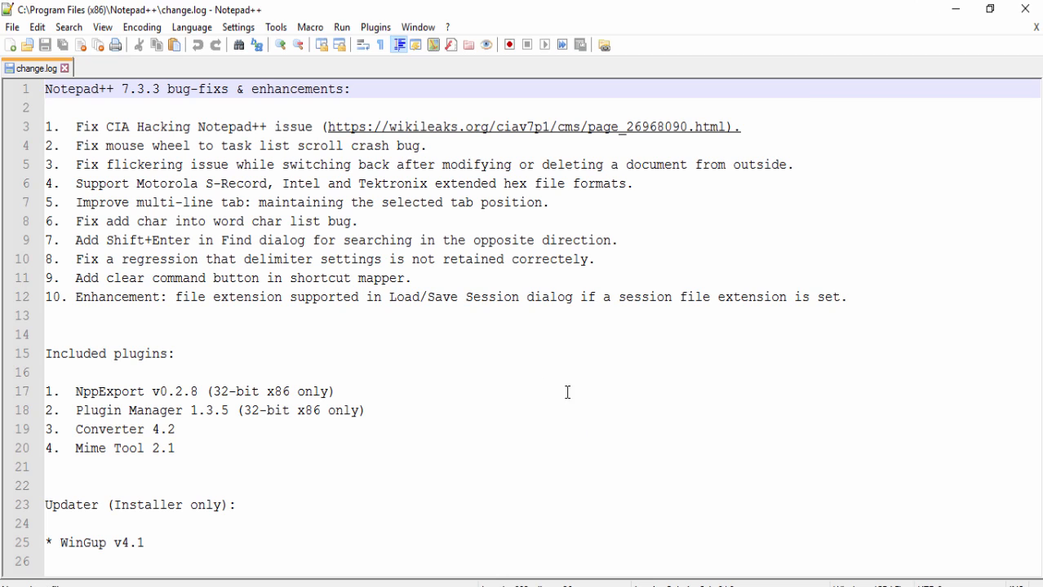
mouse_move(630, 358)
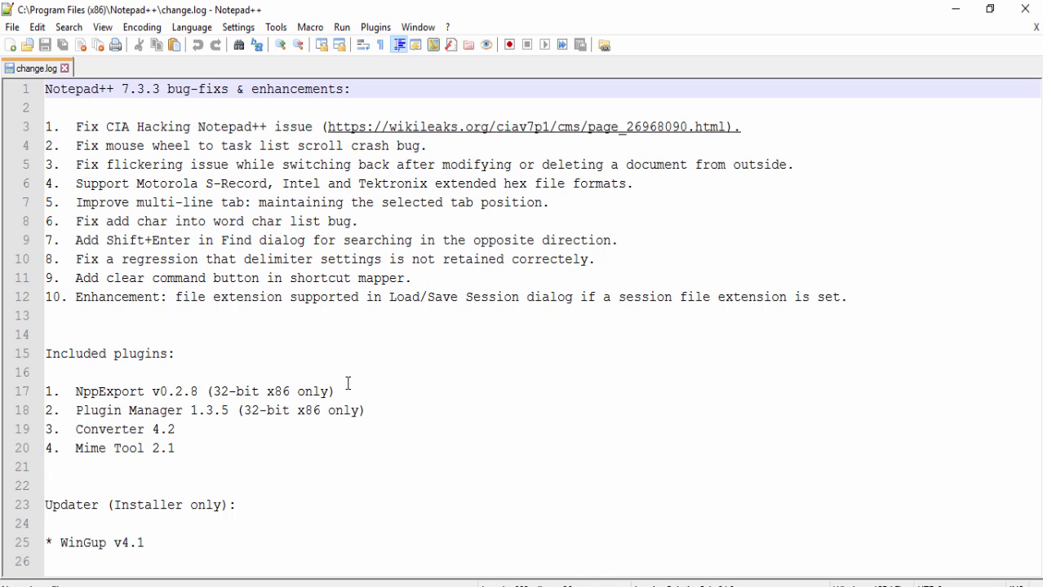
mouse_move(421, 384)
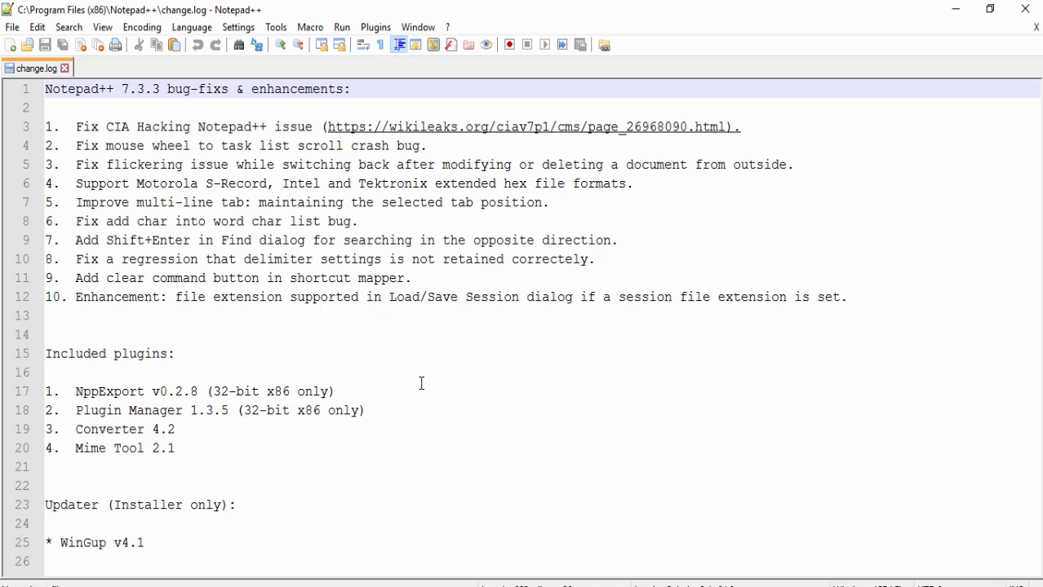
mouse_move(471, 360)
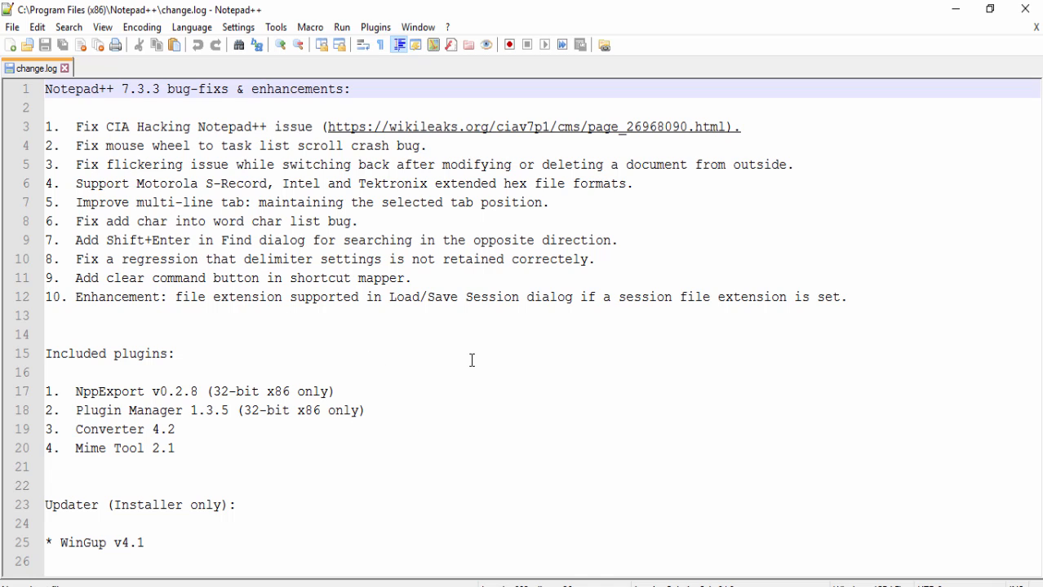